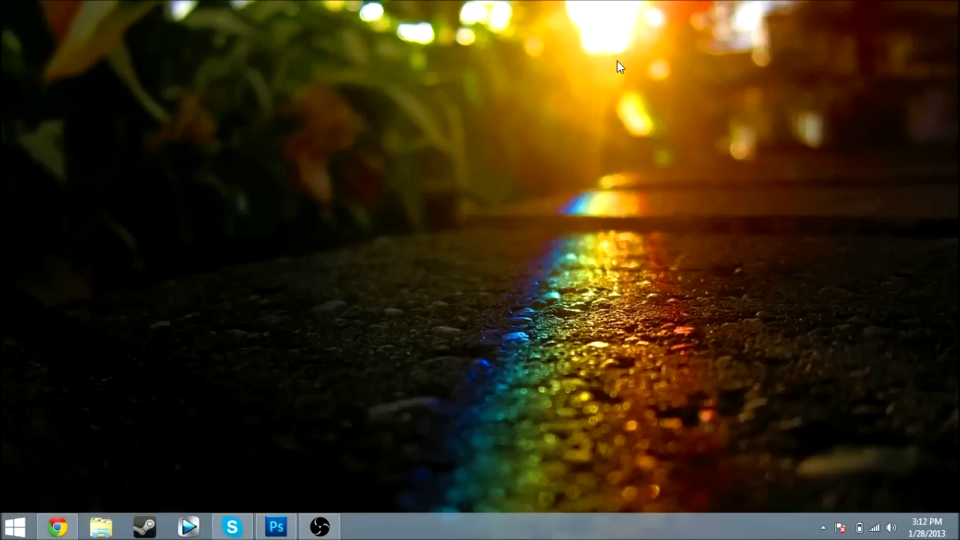
mouse_move(60, 495)
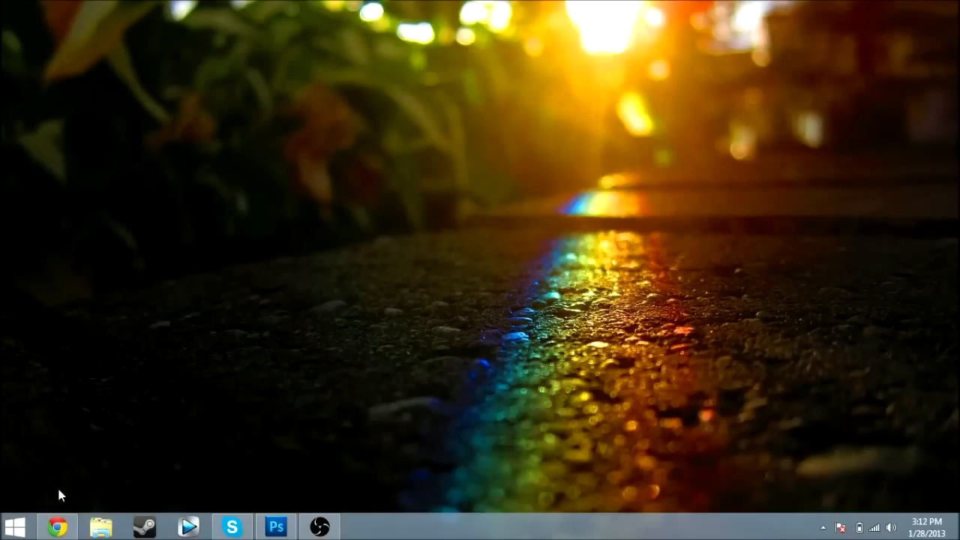
- In the browser, reach the q.mp4 video's editing page and back out of the custom-thumbnail file picker
click(57, 525)
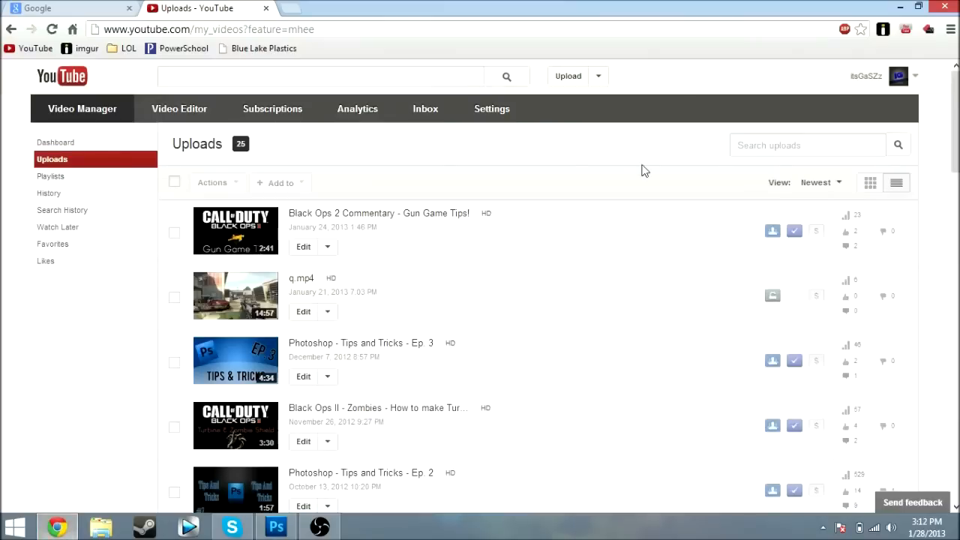
mouse_move(300, 277)
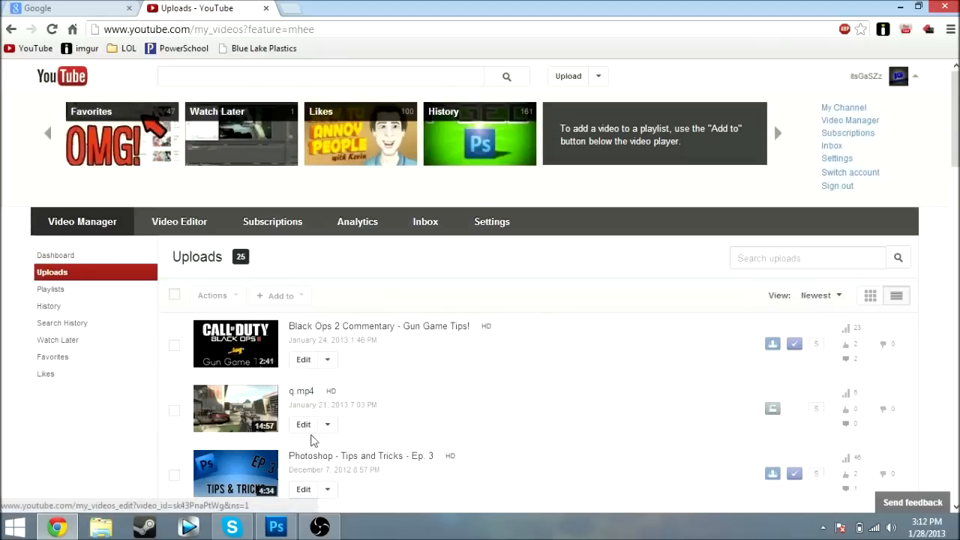
click(302, 423)
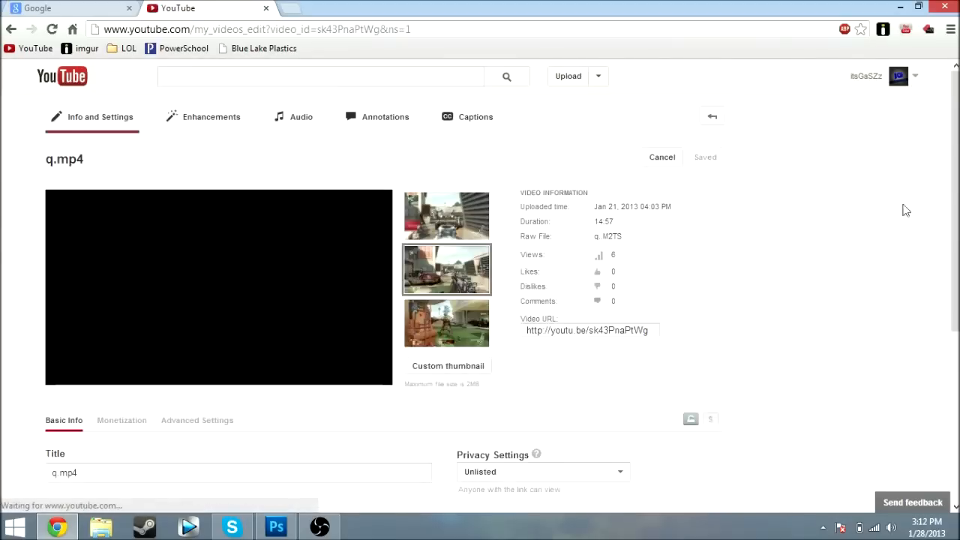
scroll(down, 3)
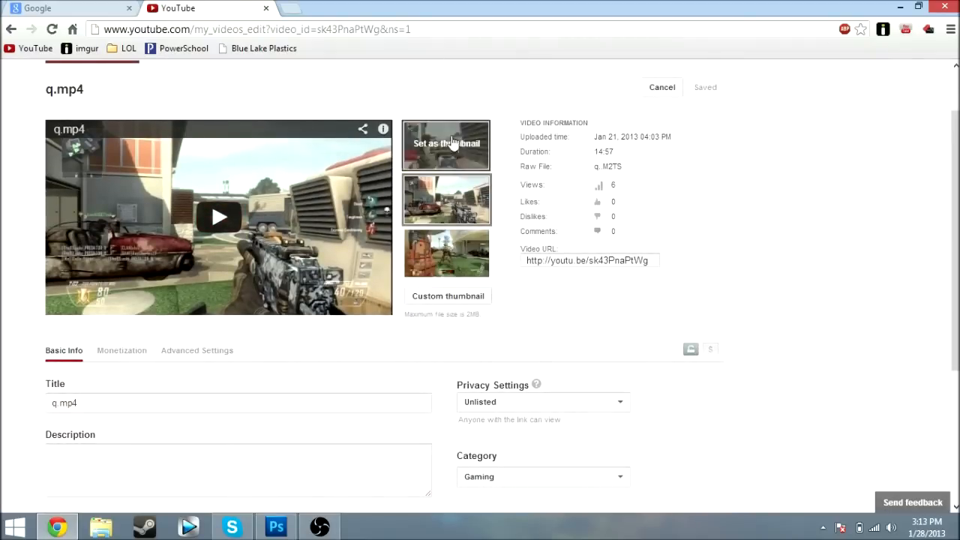
mouse_move(447, 252)
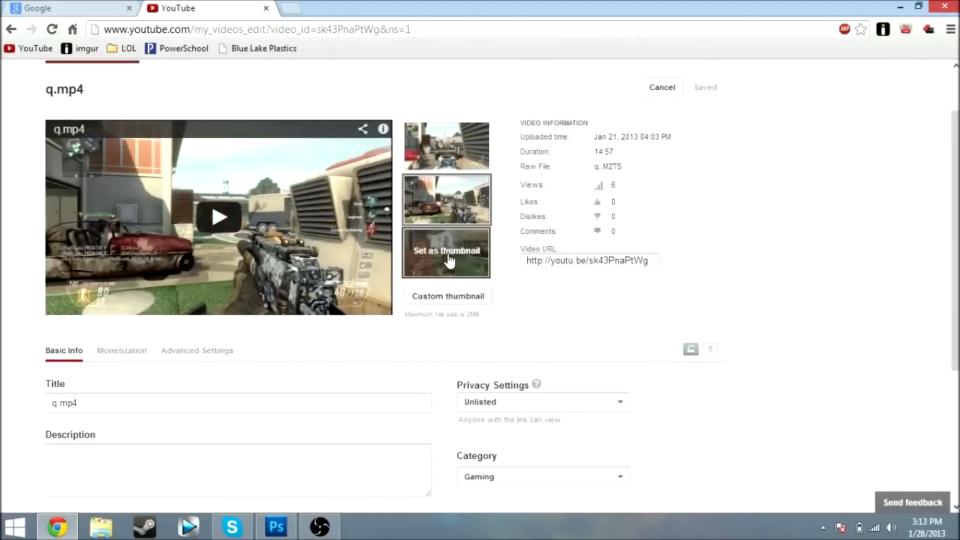
mouse_move(441, 246)
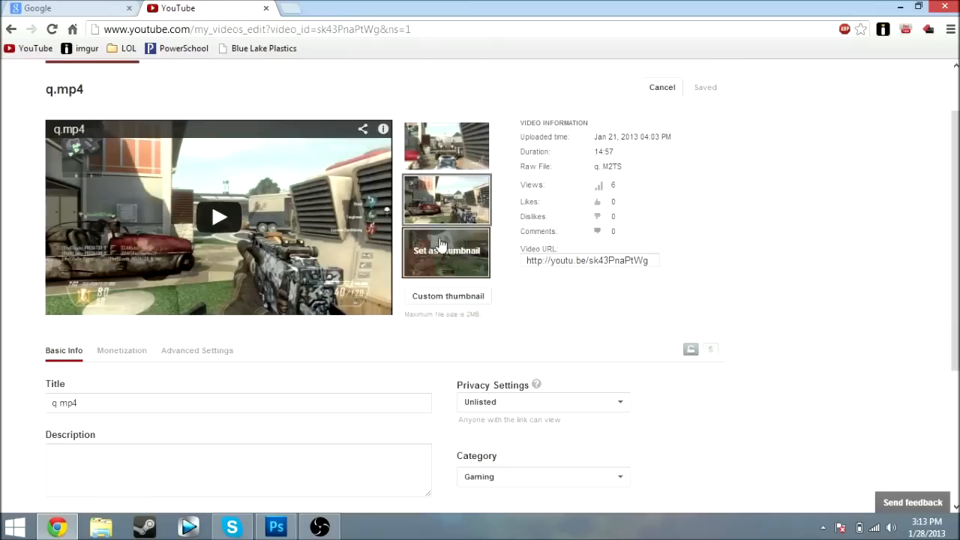
mouse_move(447, 252)
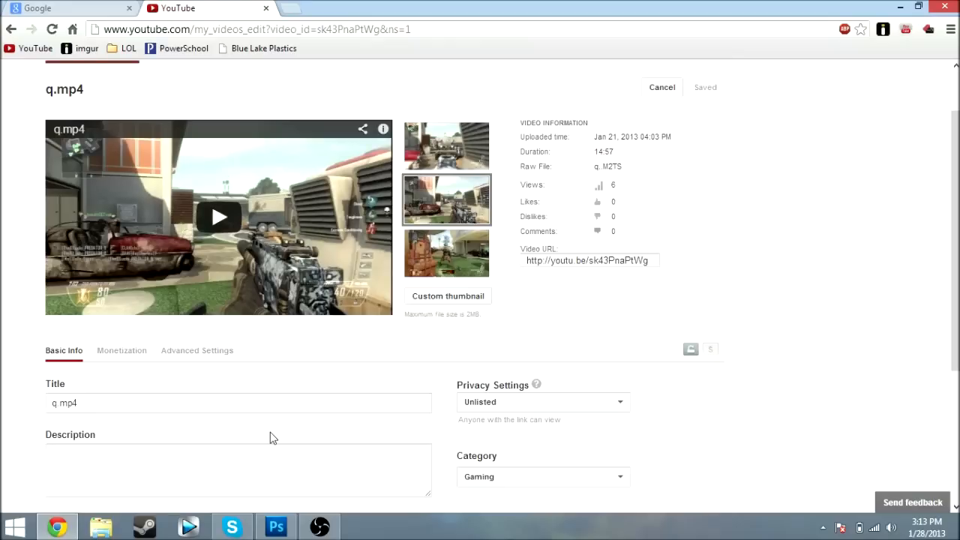
mouse_move(447, 145)
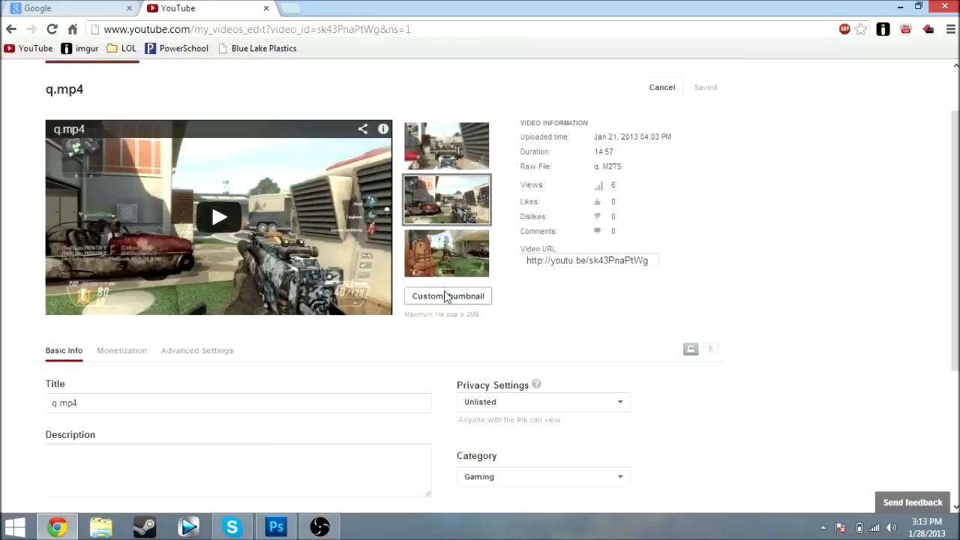
click(447, 296)
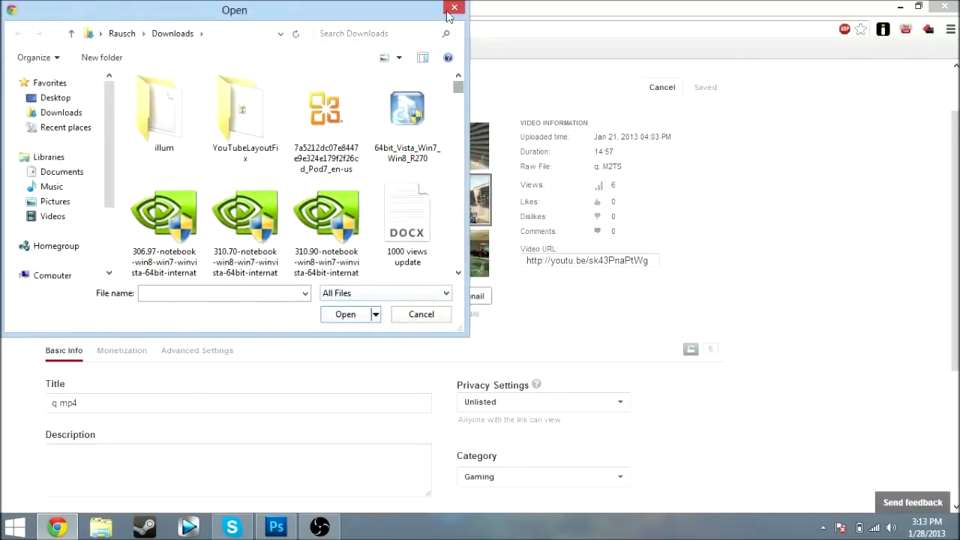
click(453, 9)
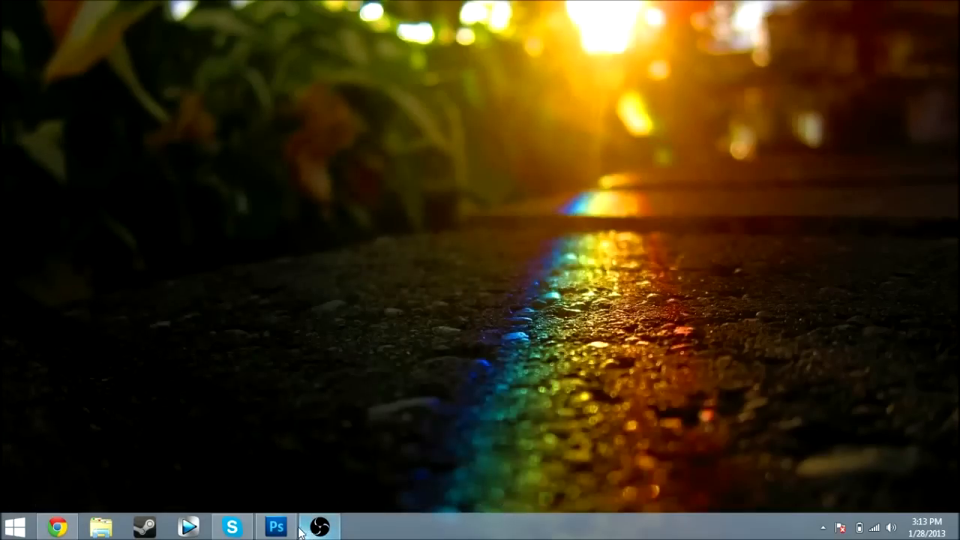
- Back in Photoshop, create a new 1280×720 document at 72 ppi and convert its Background into Layer 0
click(276, 525)
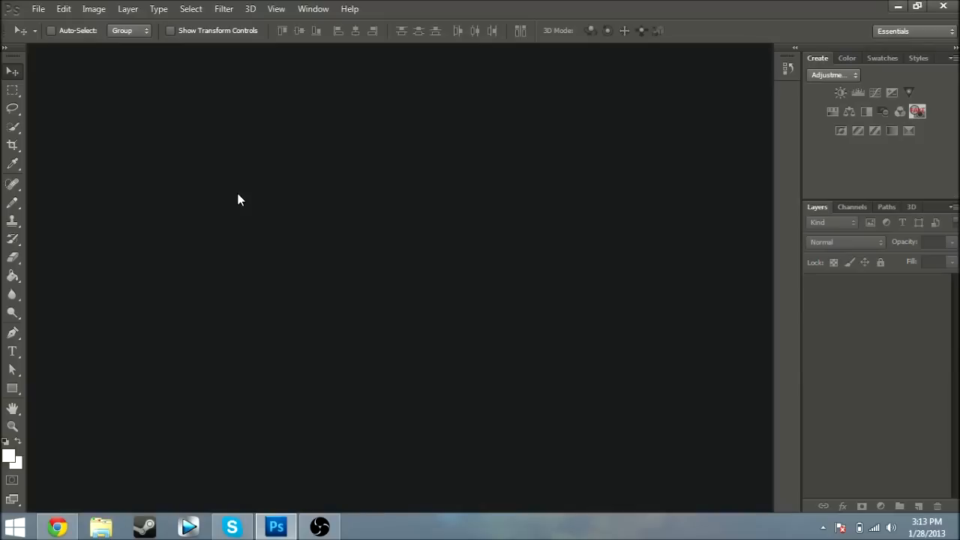
click(39, 9)
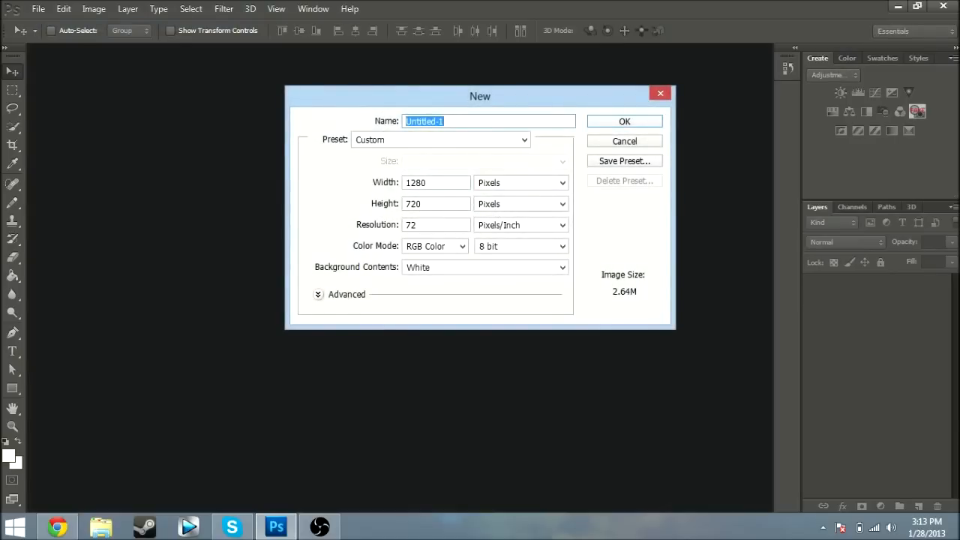
mouse_move(624, 120)
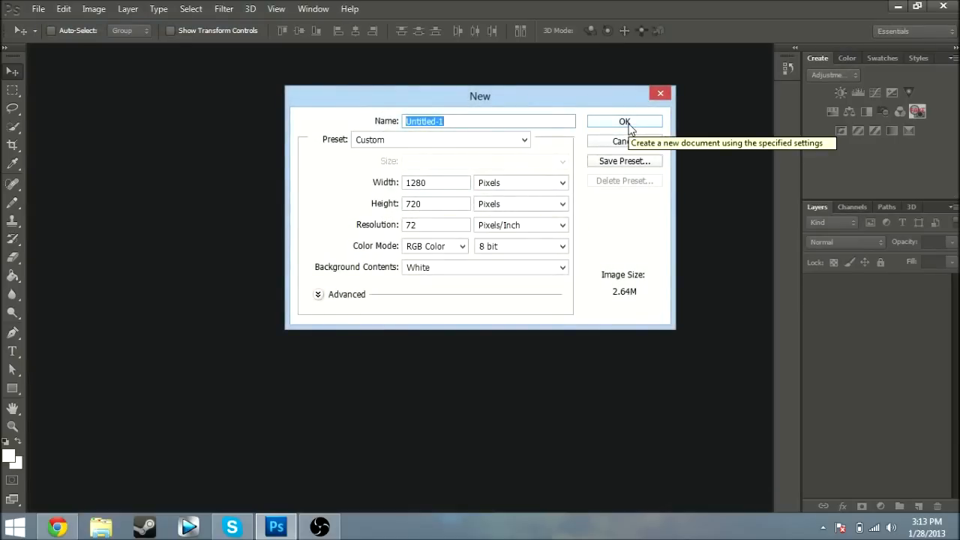
click(624, 122)
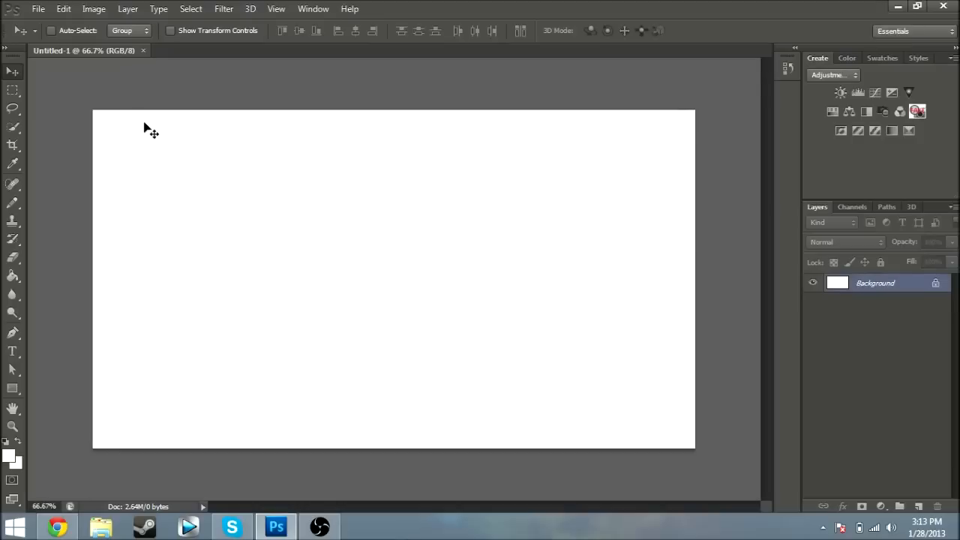
mouse_move(942, 292)
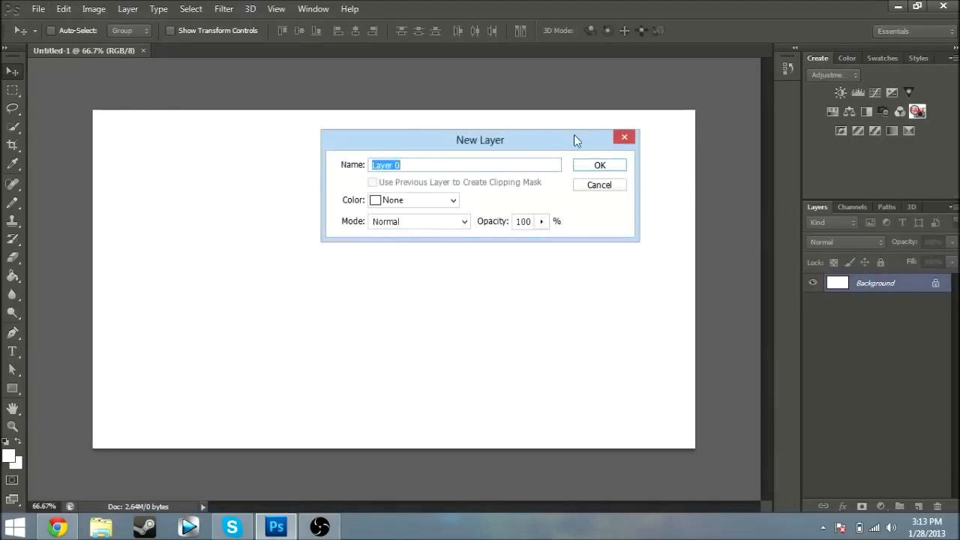
click(600, 163)
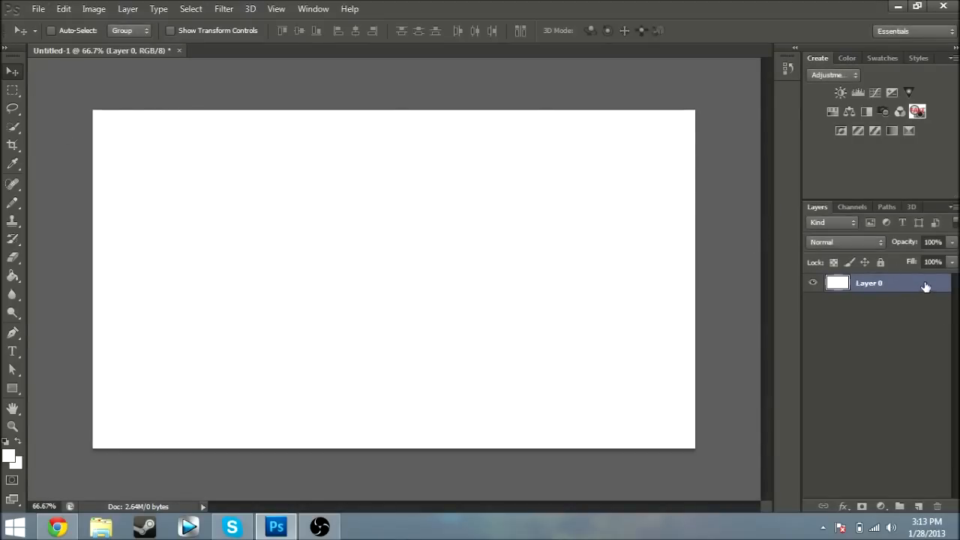
- Give Layer 0 a Gradient Overlay with Radial style and a dark grey to black gradient
double_click(868, 282)
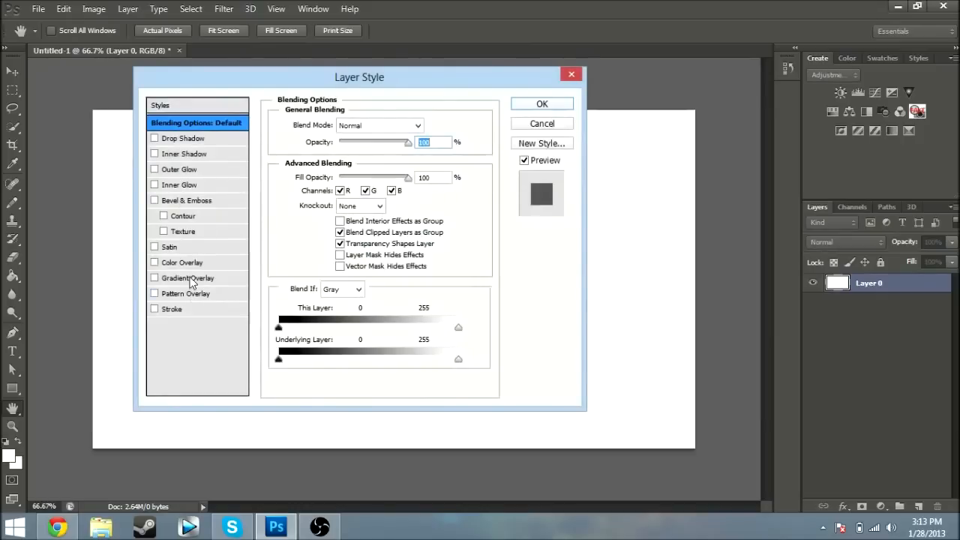
click(189, 277)
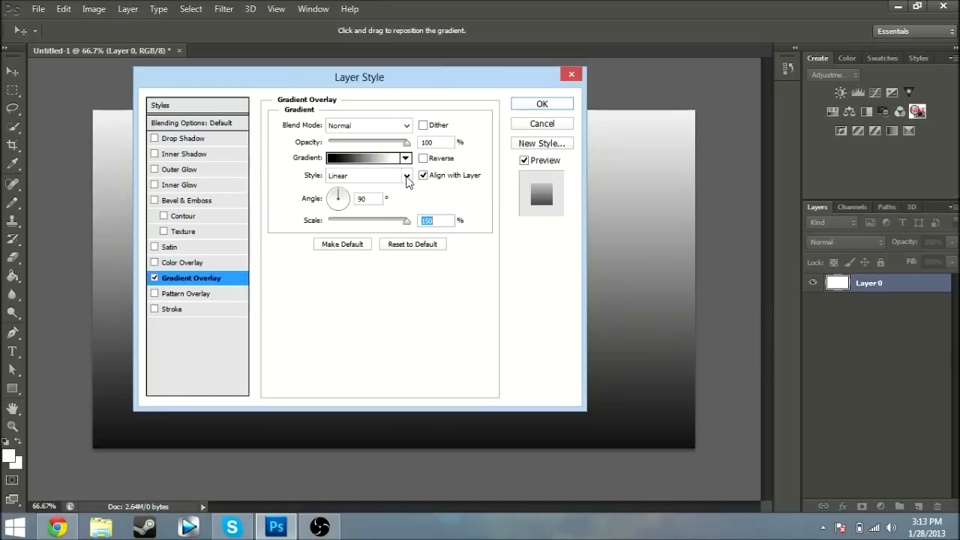
click(407, 174)
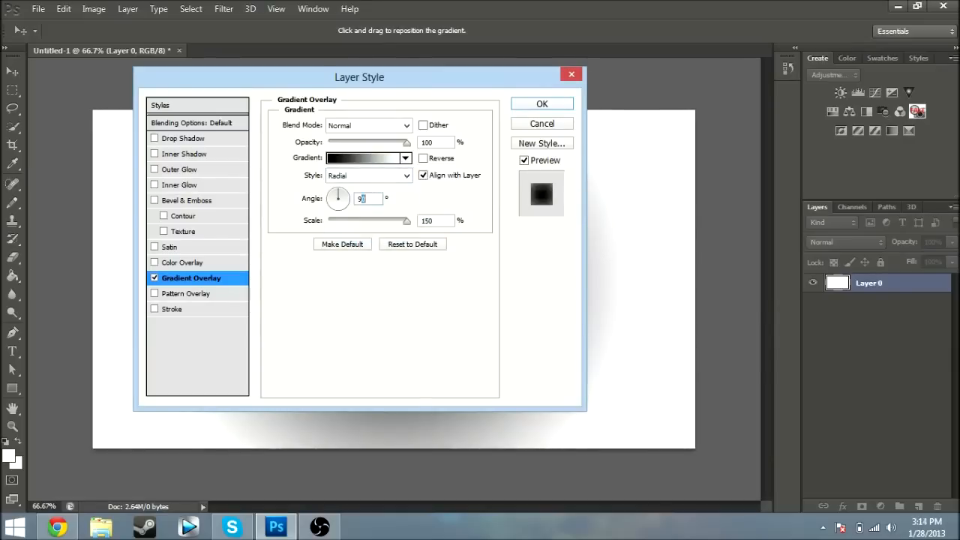
click(363, 158)
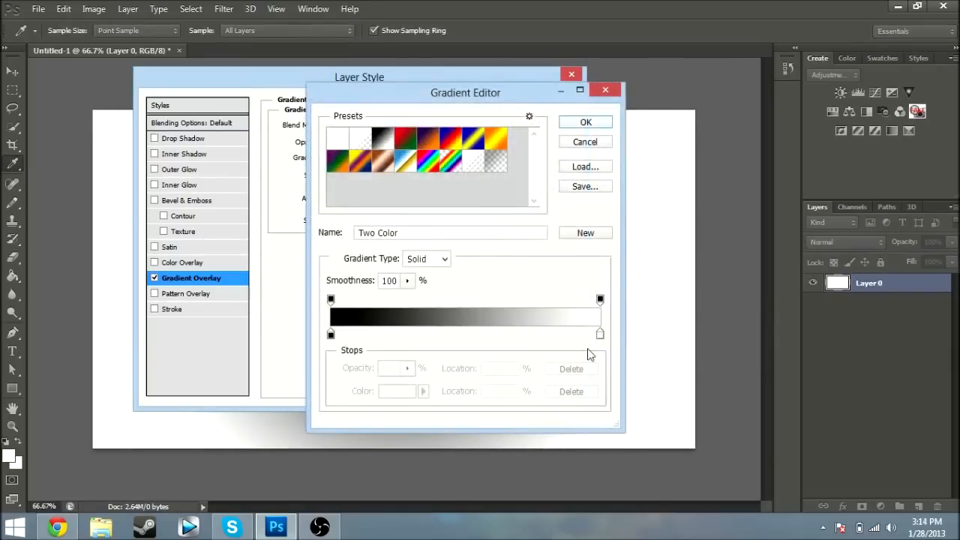
mouse_move(331, 336)
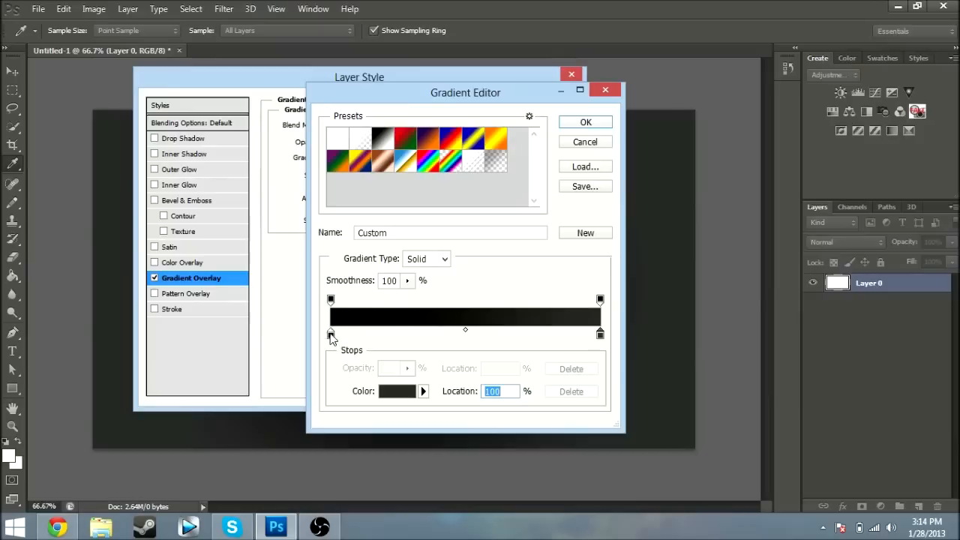
mouse_move(428, 266)
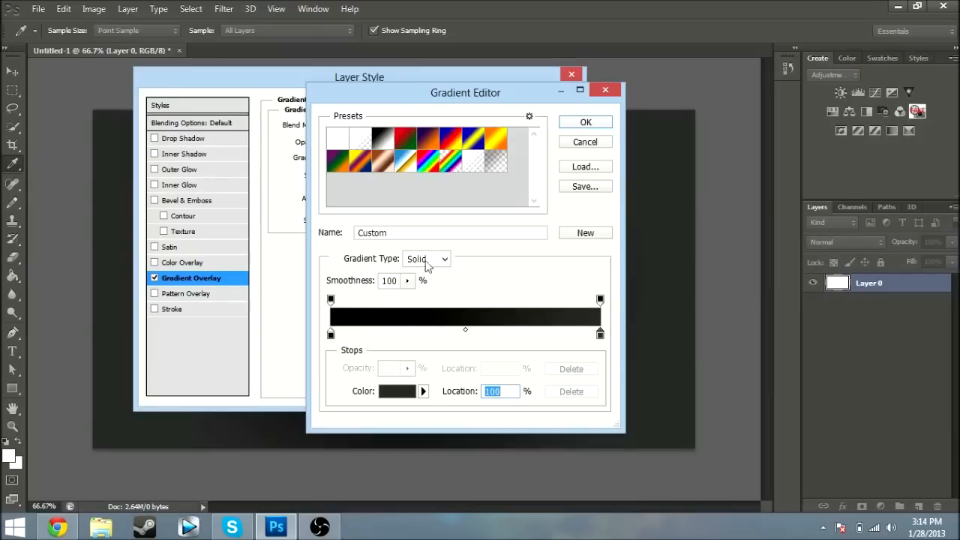
click(585, 121)
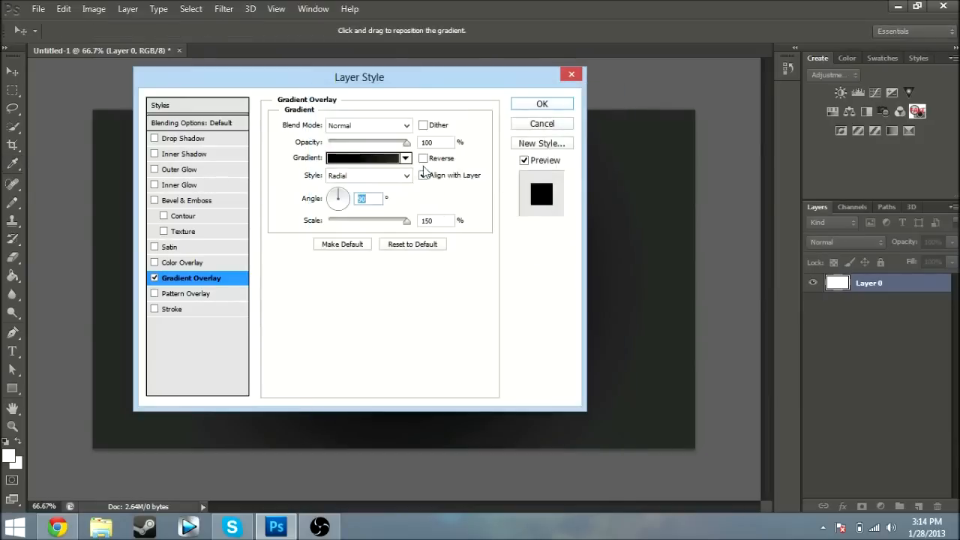
- Move the Layer Style dialog aside and drag the radial glow to the canvas centre
drag(360, 78, 582, 432)
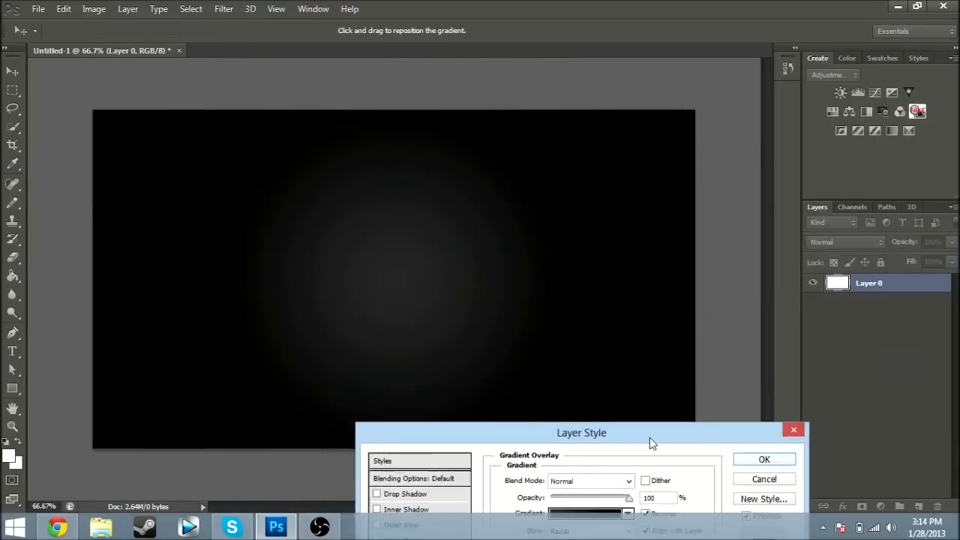
drag(582, 432, 615, 471)
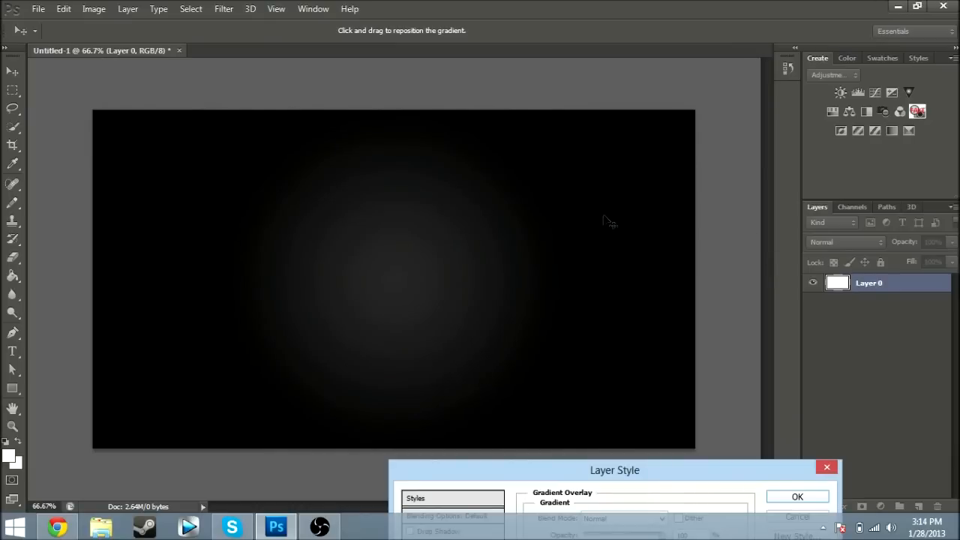
mouse_move(402, 257)
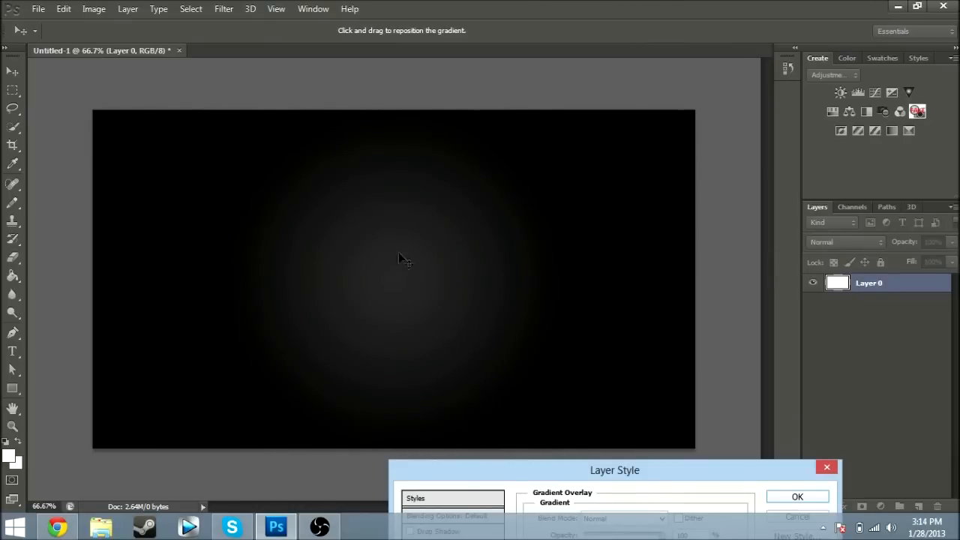
drag(614, 471, 549, 249)
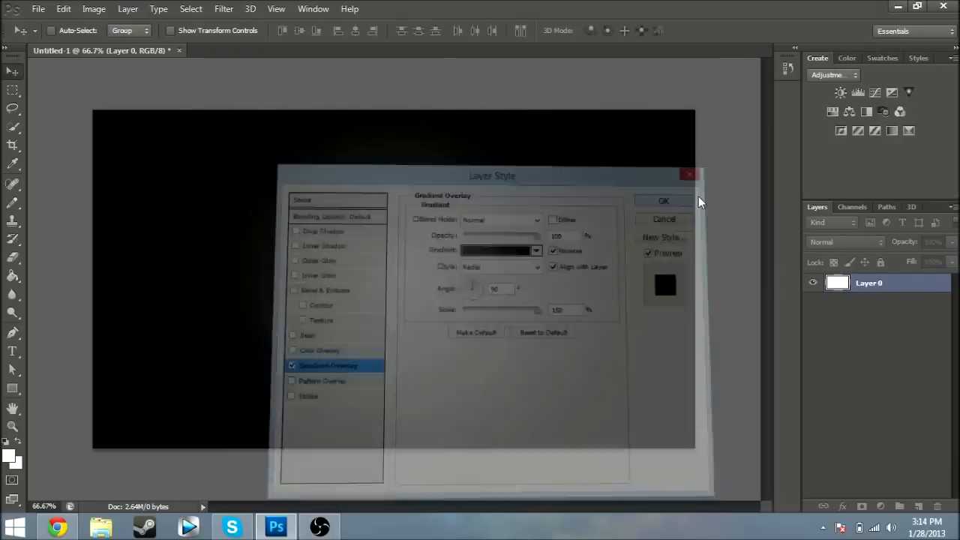
- Confirm the gradient, add red 'Thumbnail' text and move it near the bottom of the canvas
click(662, 201)
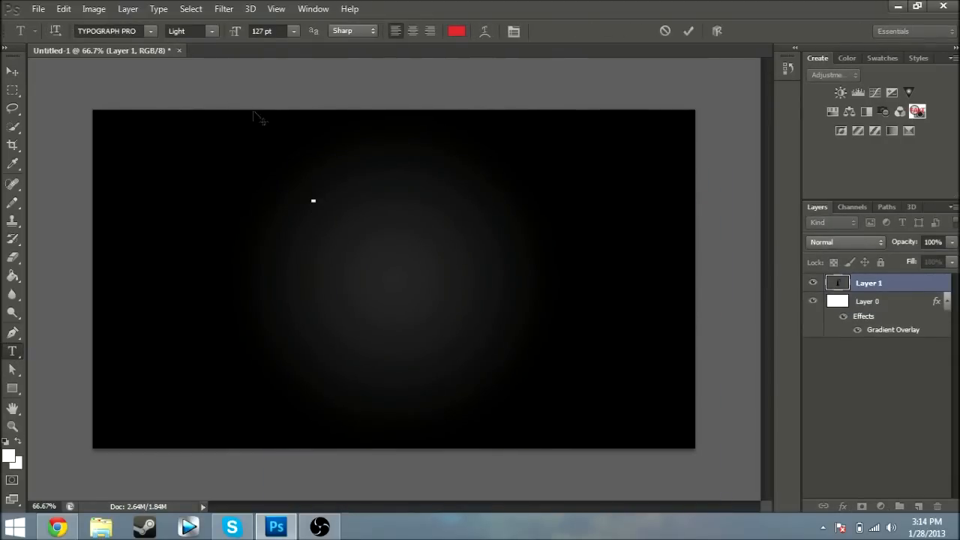
click(313, 201)
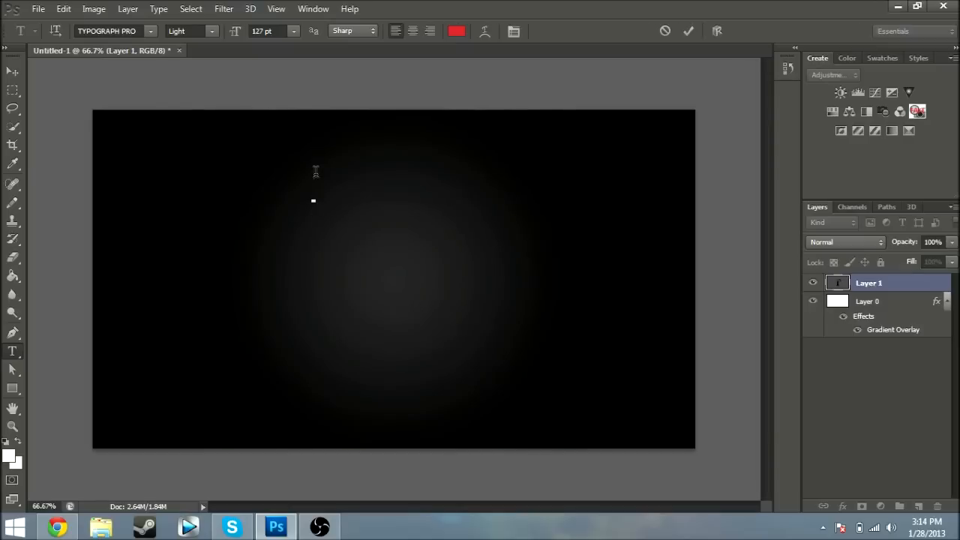
text(Tkhu)
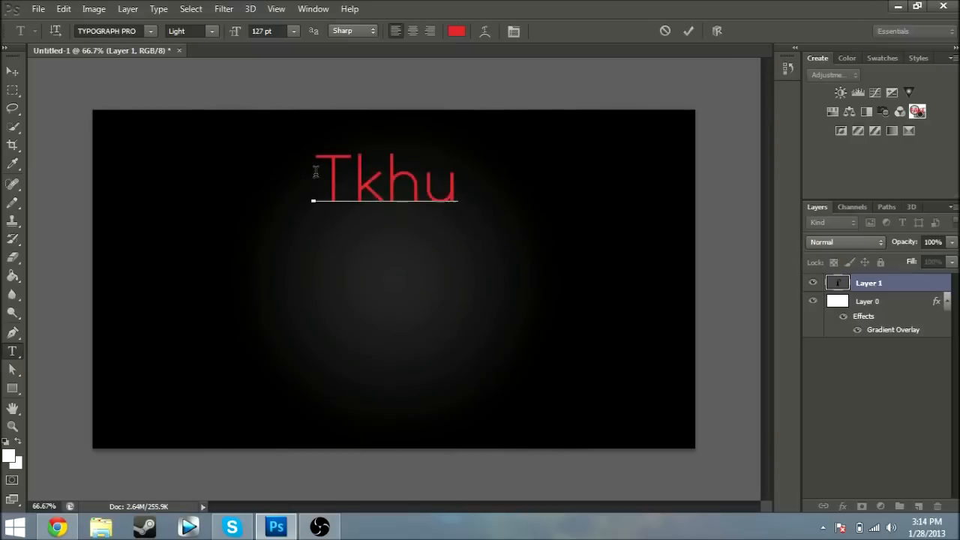
text(Thumbnail)
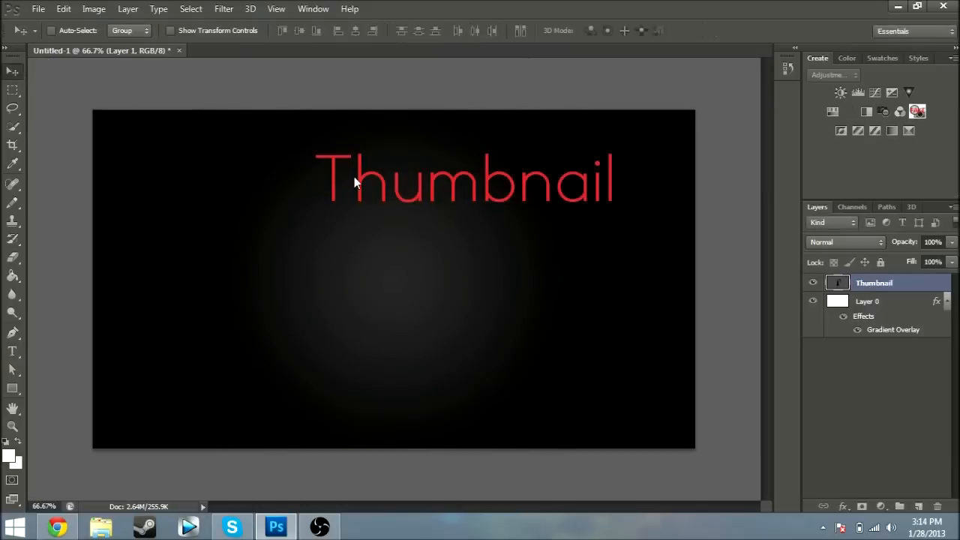
drag(465, 180, 397, 390)
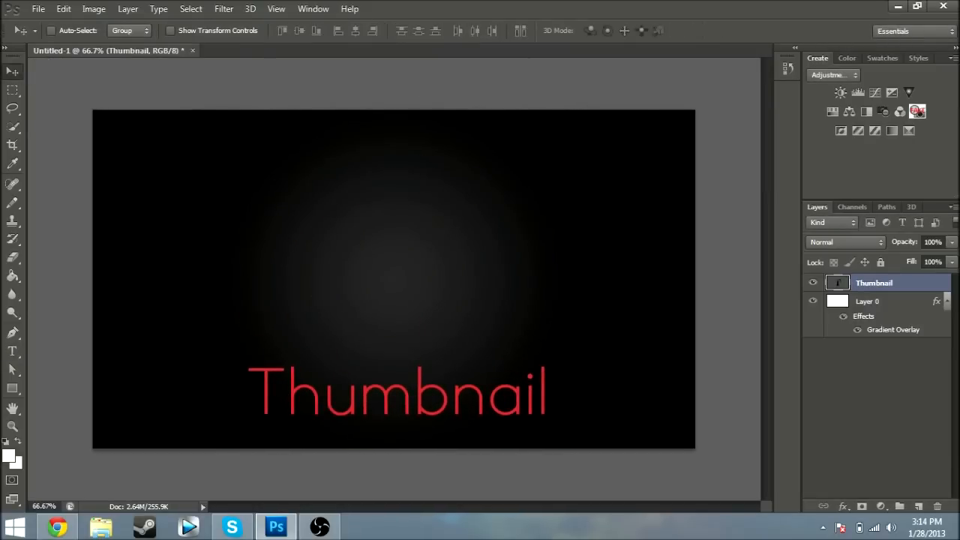
click(57, 528)
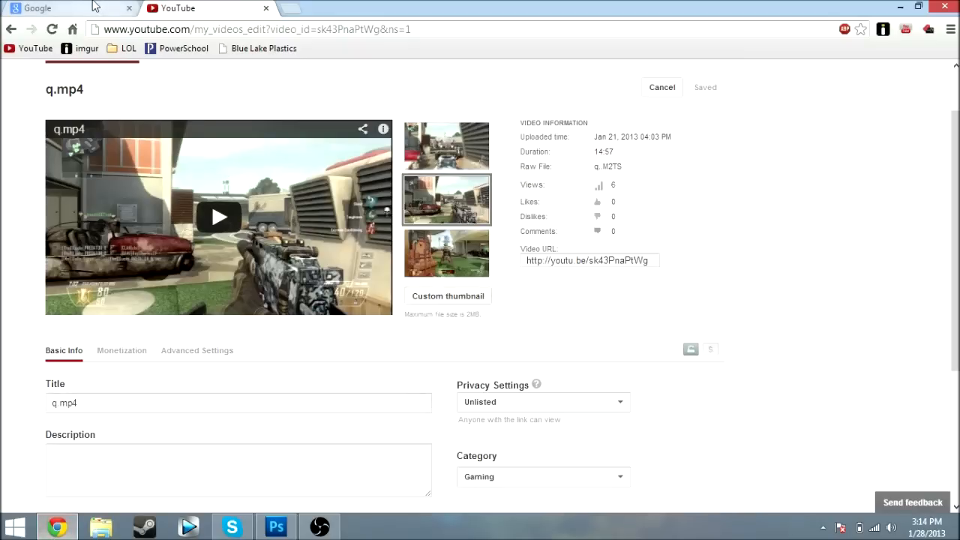
- Search Google Images for 'youtube logo png' and preview the large transparent logo result
click(37, 9)
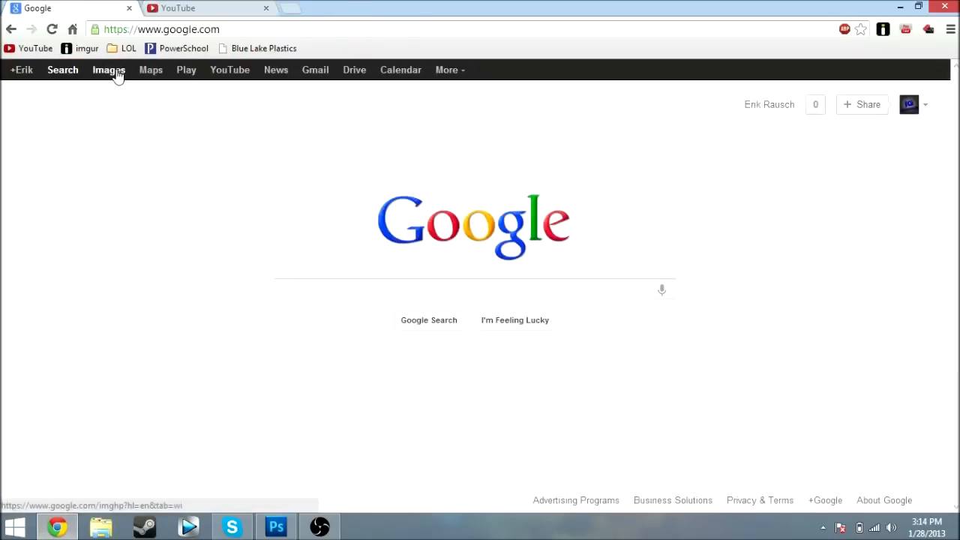
click(108, 71)
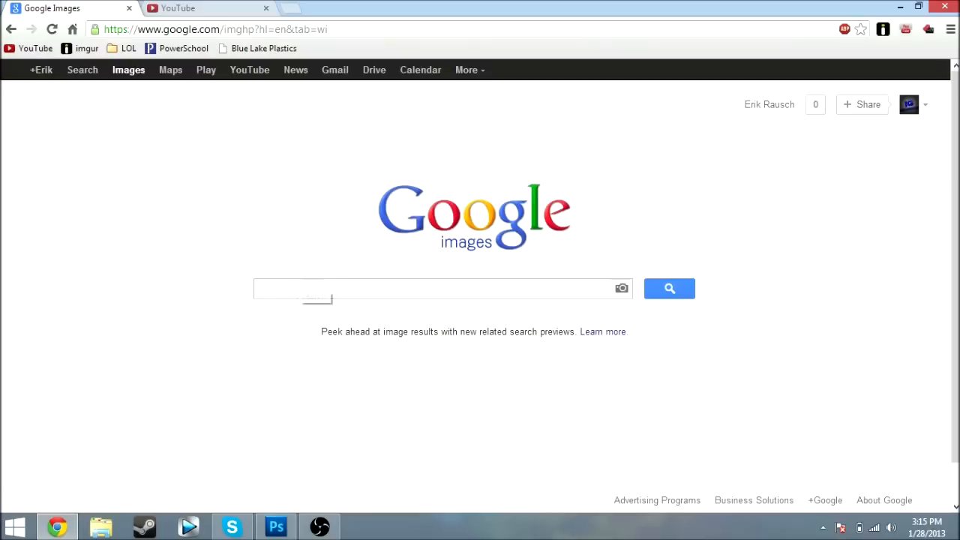
text(y)
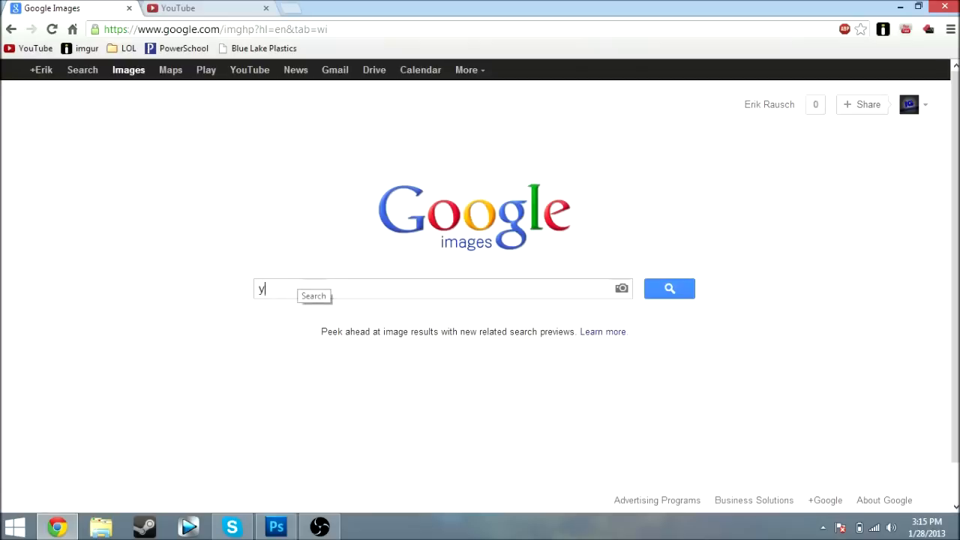
text(outube logo)
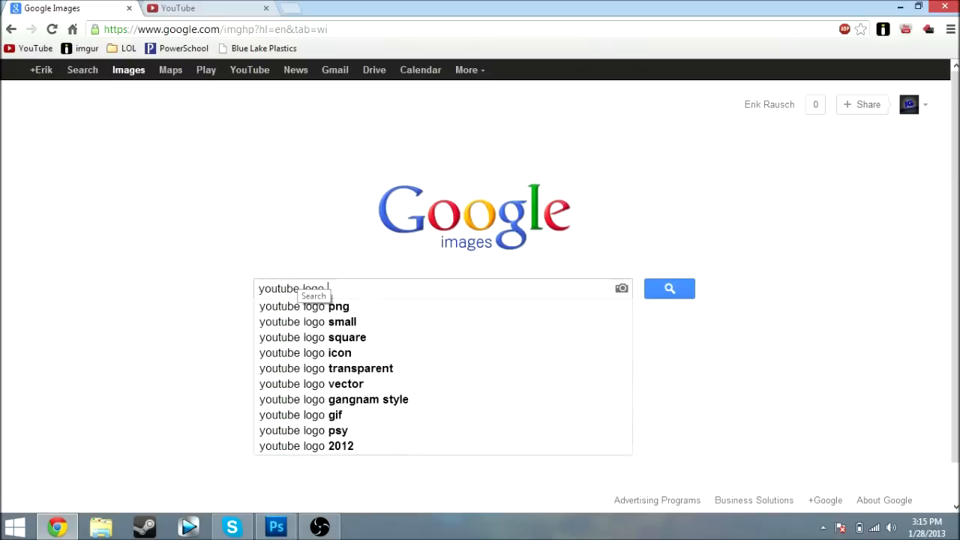
click(303, 305)
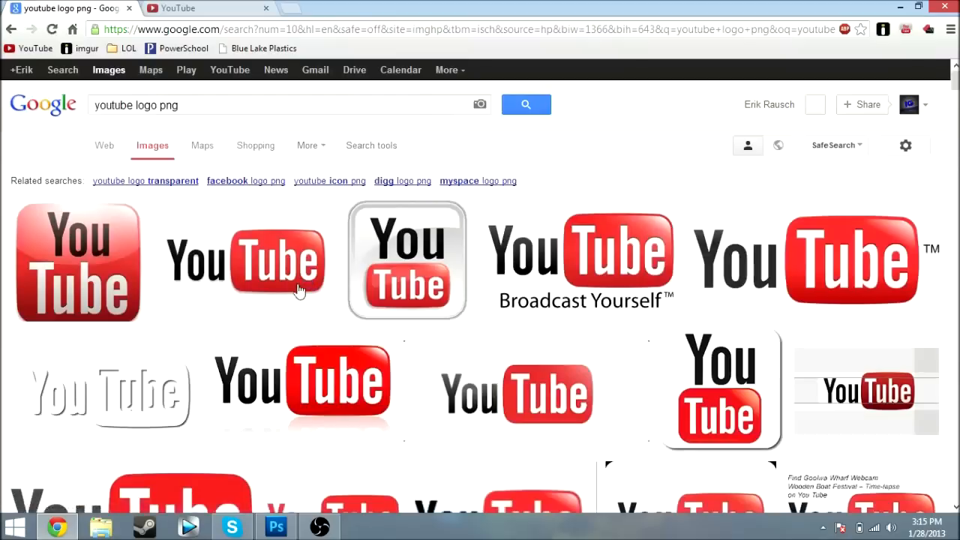
mouse_move(813, 255)
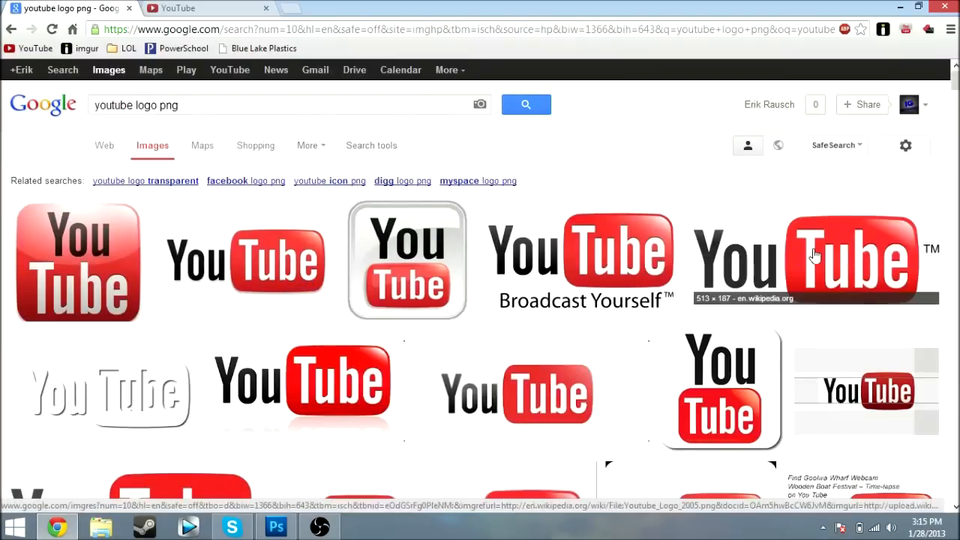
mouse_move(299, 360)
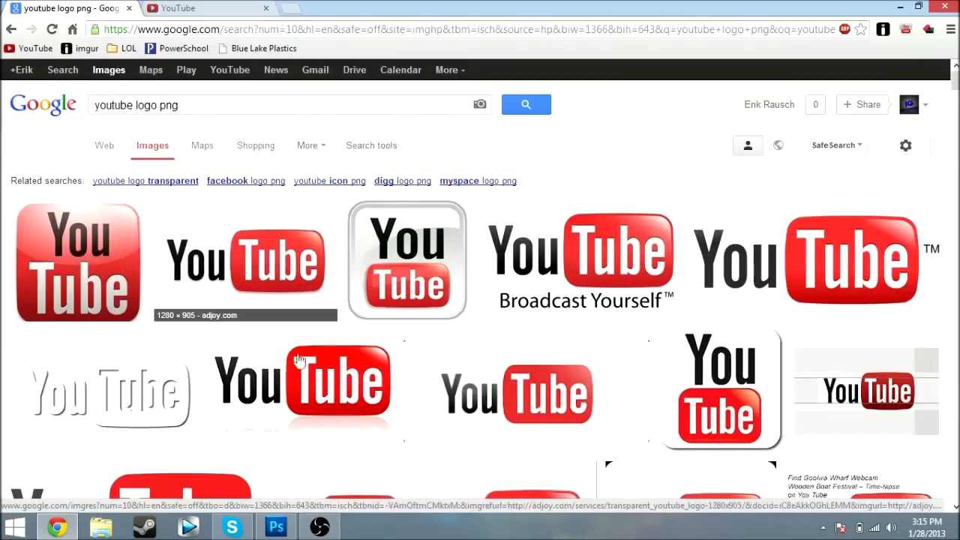
click(246, 257)
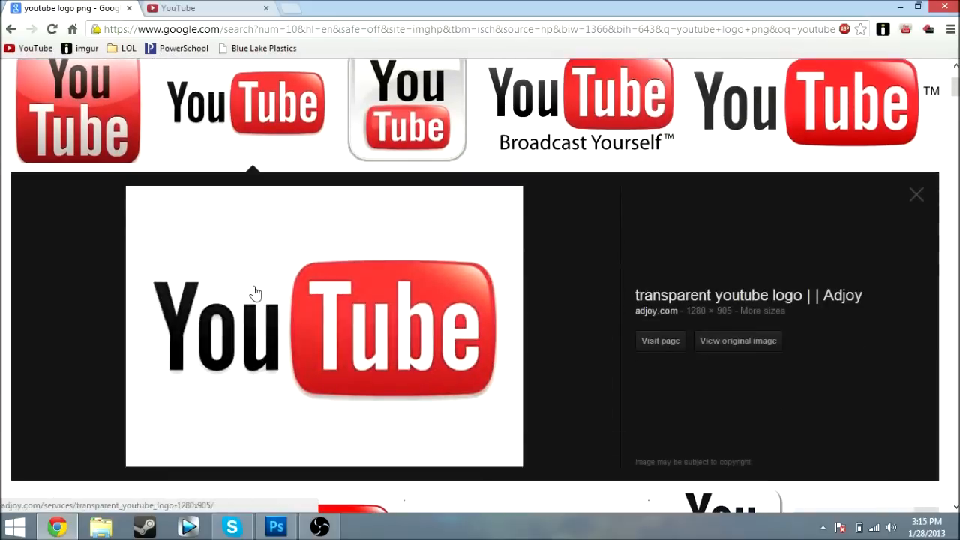
- View the original logo image and save it as youtube.png to Downloads, replacing the existing file
click(738, 341)
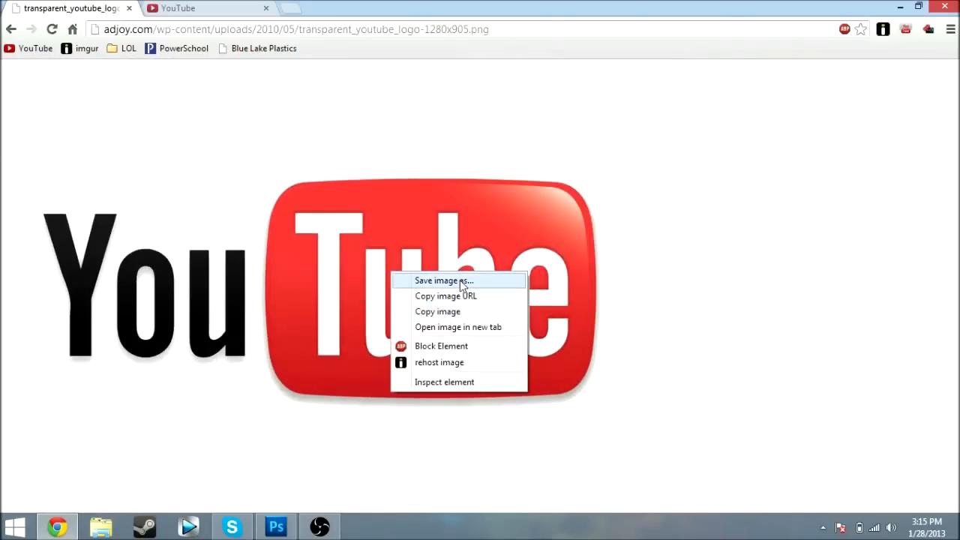
click(444, 281)
text(youtube)
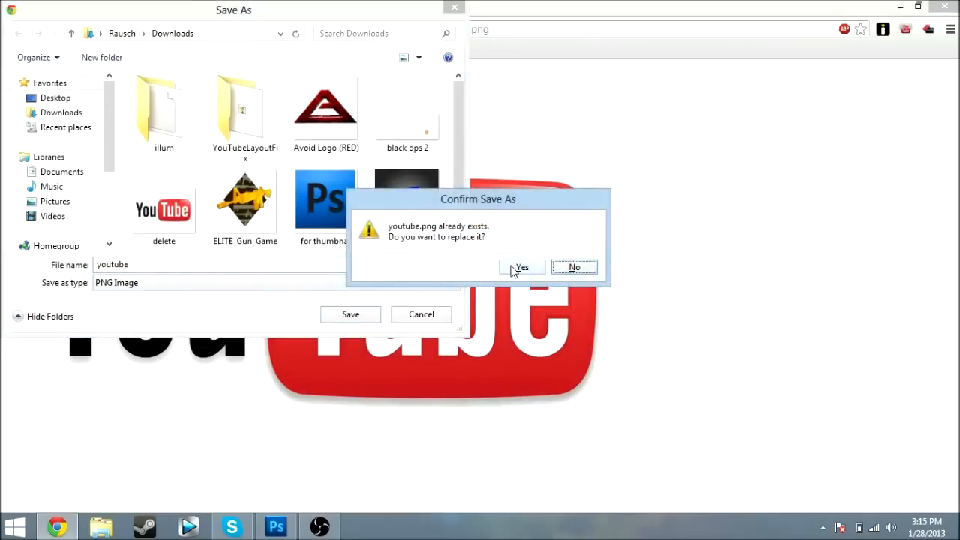
click(522, 267)
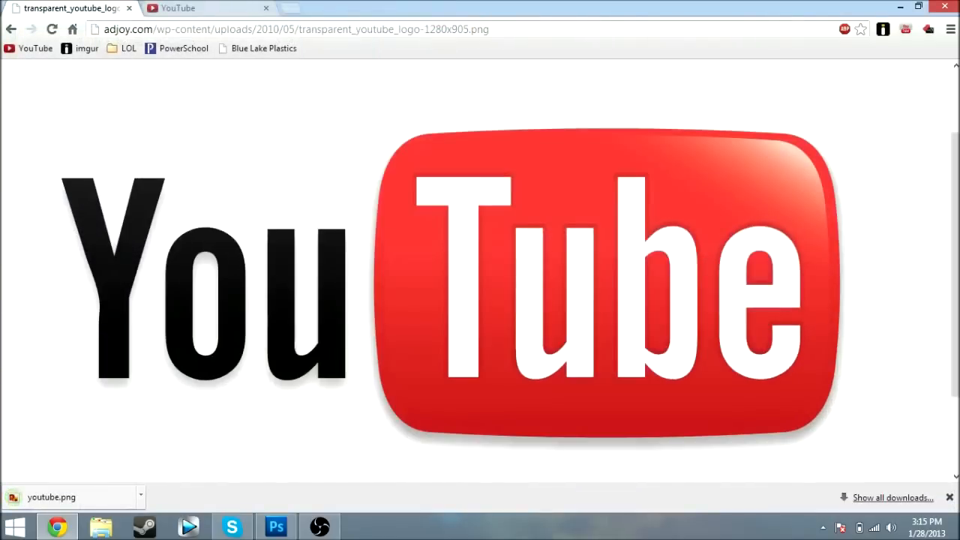
click(276, 526)
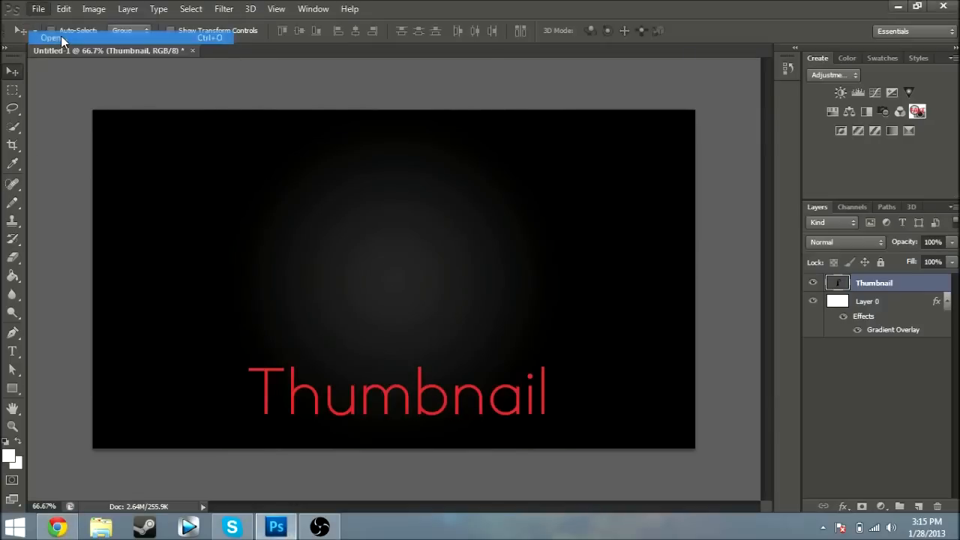
- Open youtube.png and drag its logo into the Untitled-1 document as Layer 1
click(49, 38)
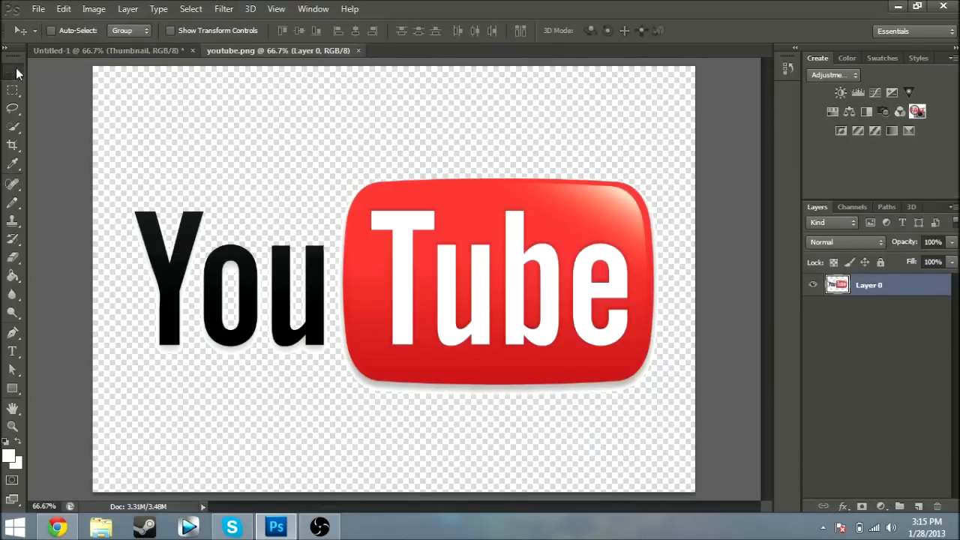
click(108, 51)
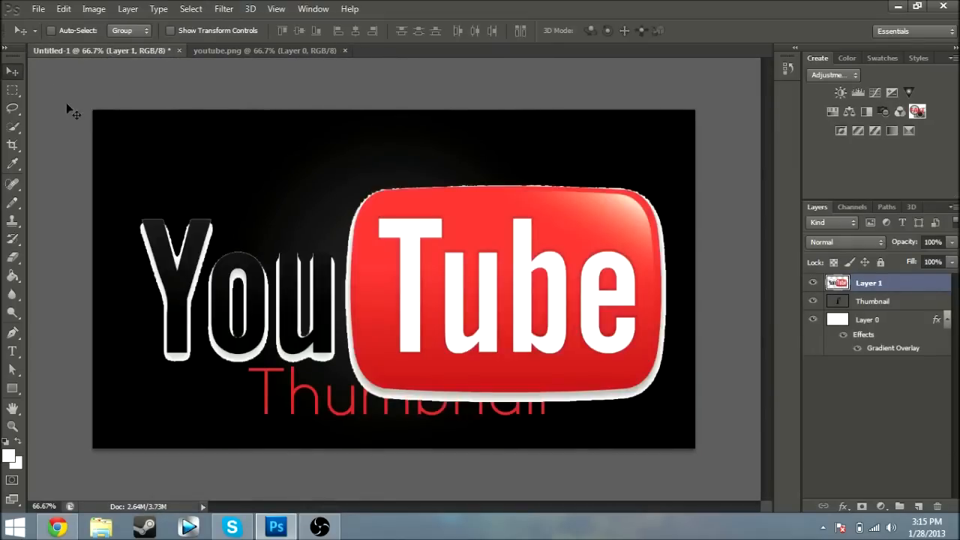
- Free Transform the logo to about 48% and centre it above the Thumbnail text
click(63, 9)
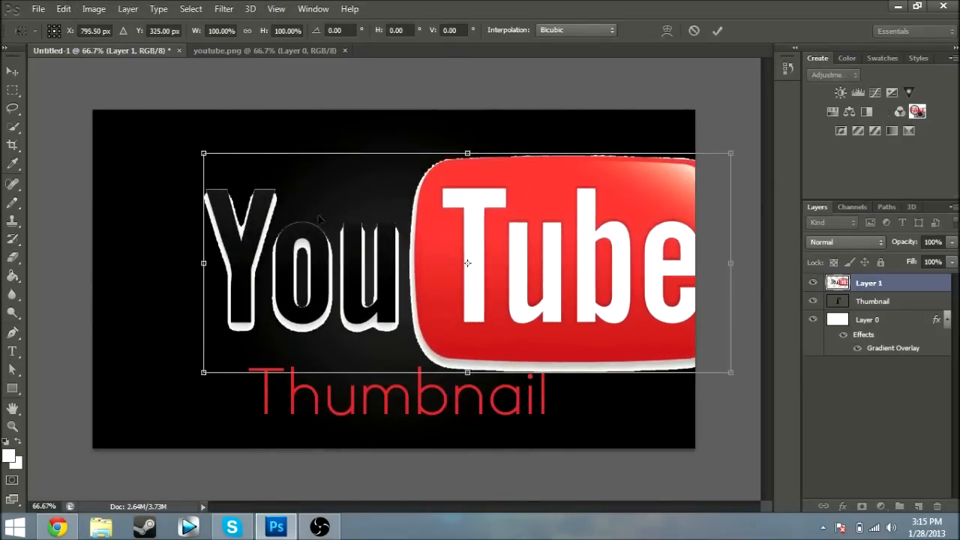
drag(204, 153, 399, 234)
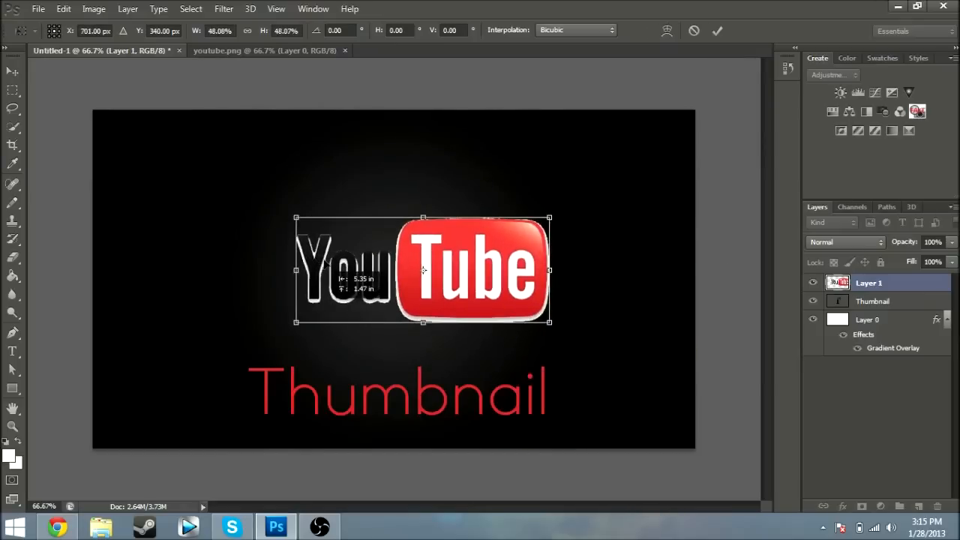
drag(423, 270, 396, 281)
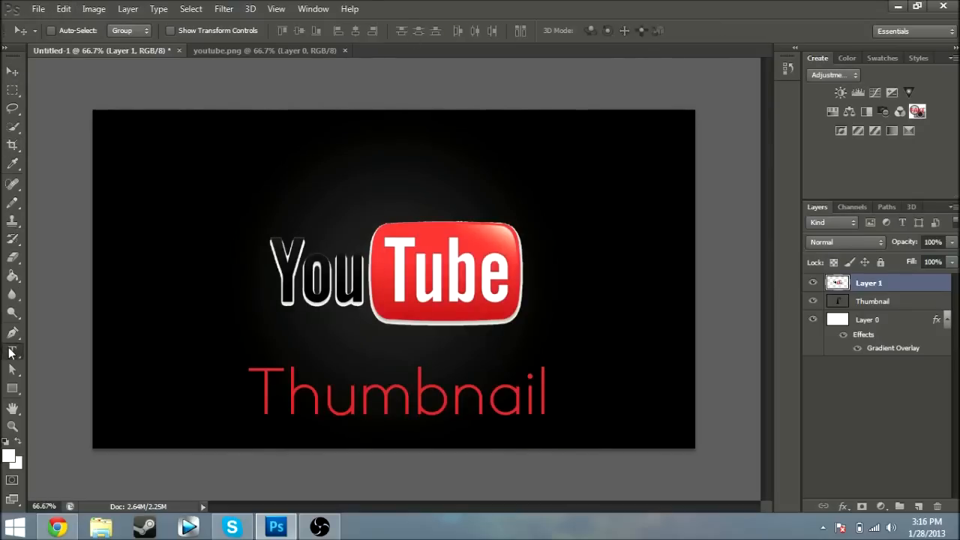
- Add a red 'itsGaszz' text layer near the top of the canvas above the logo
click(12, 351)
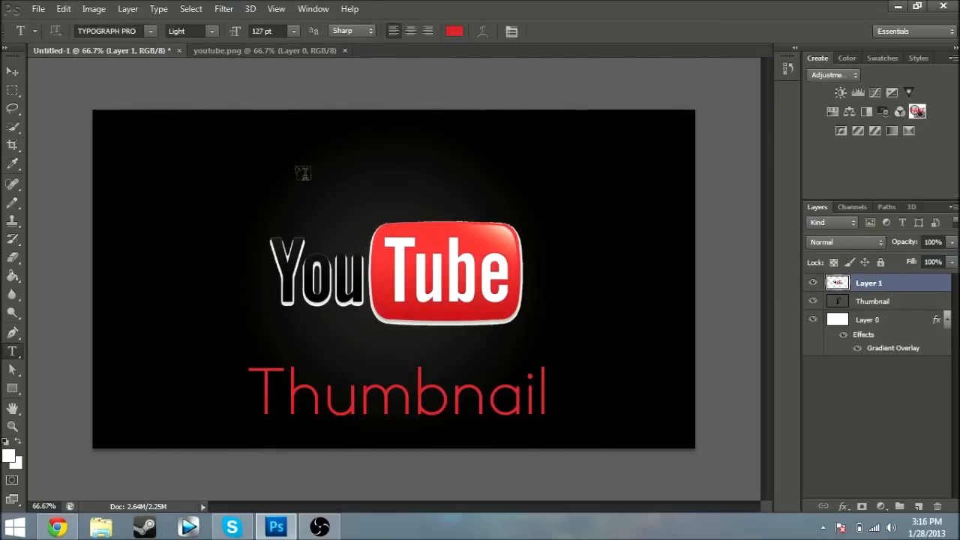
click(295, 158)
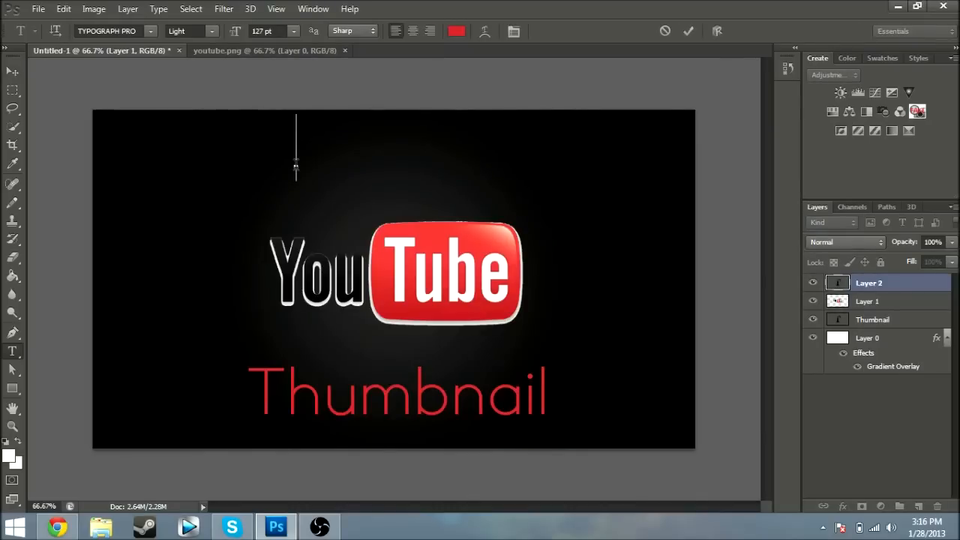
text(its)
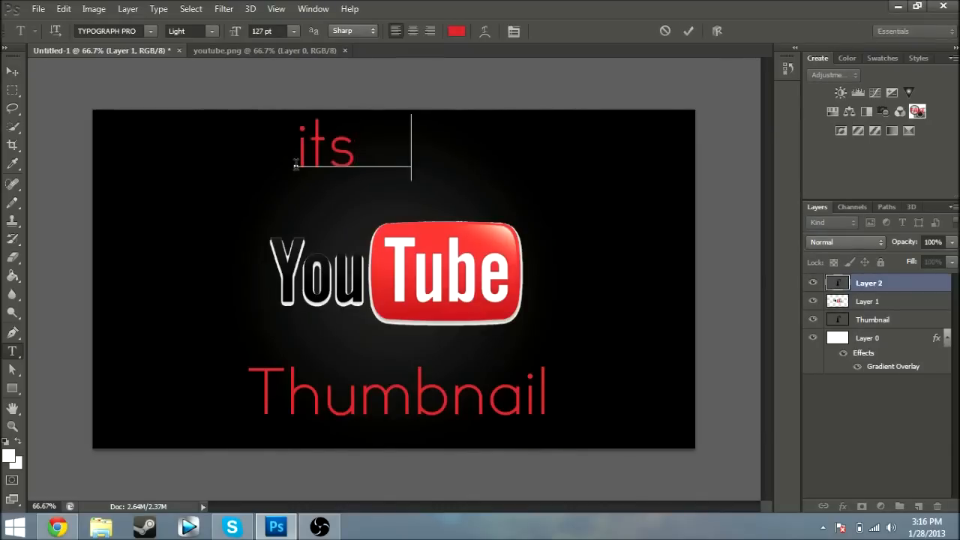
text(Gaszz)
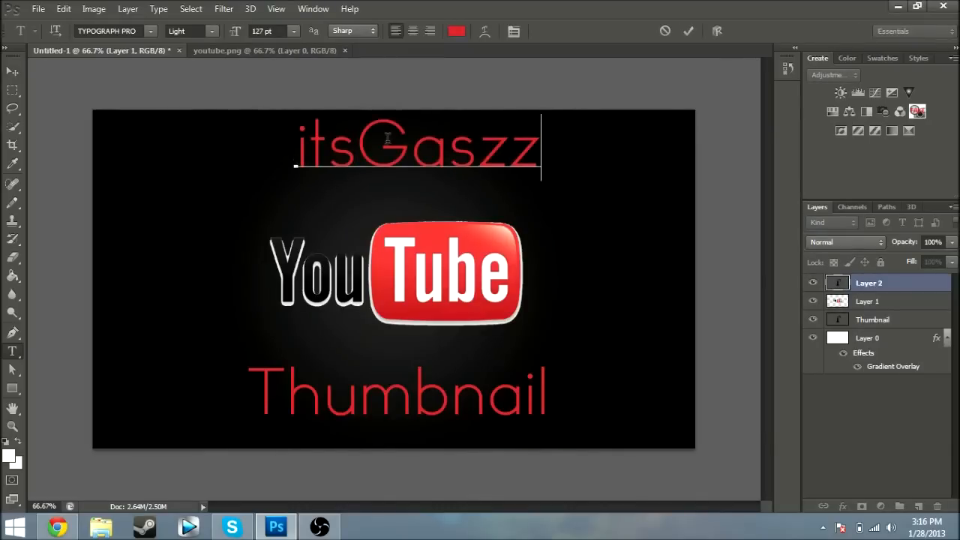